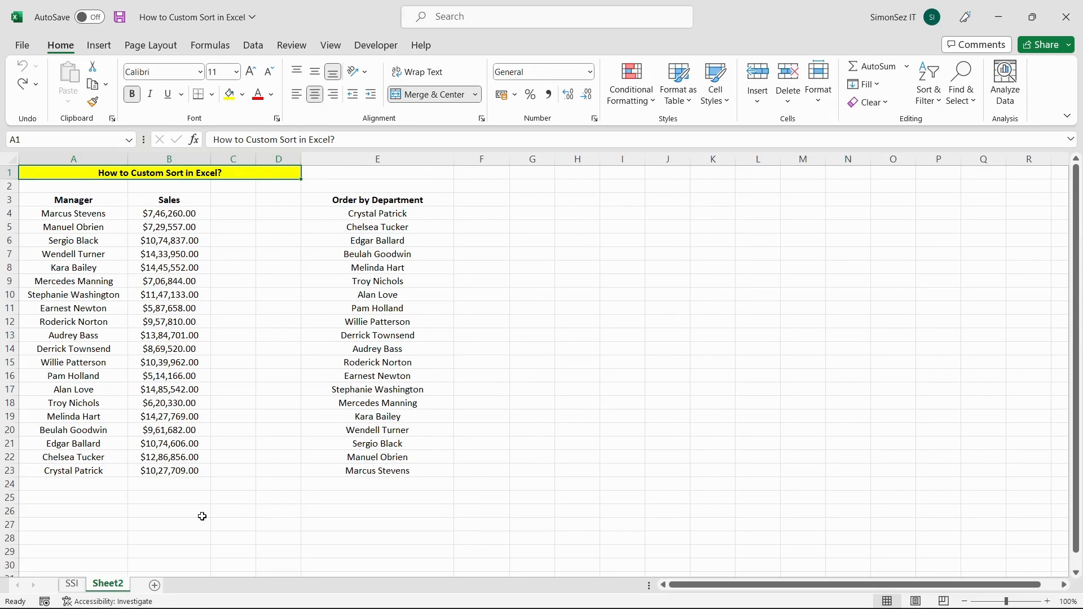
mouse_move(188, 518)
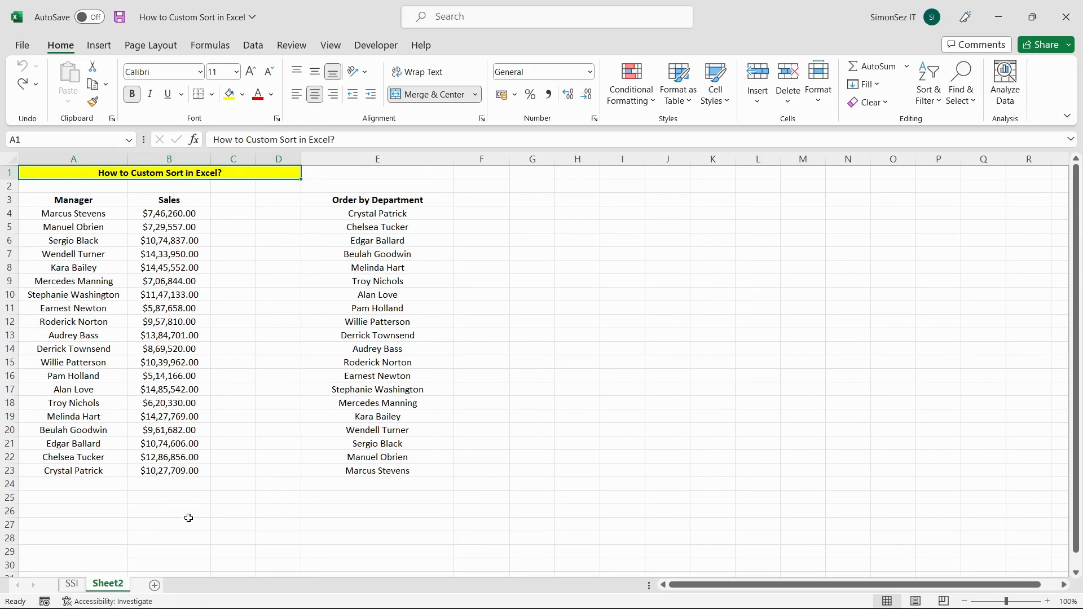
Reach the Advanced options' General section where custom sort and fill lists are edited.
click(21, 46)
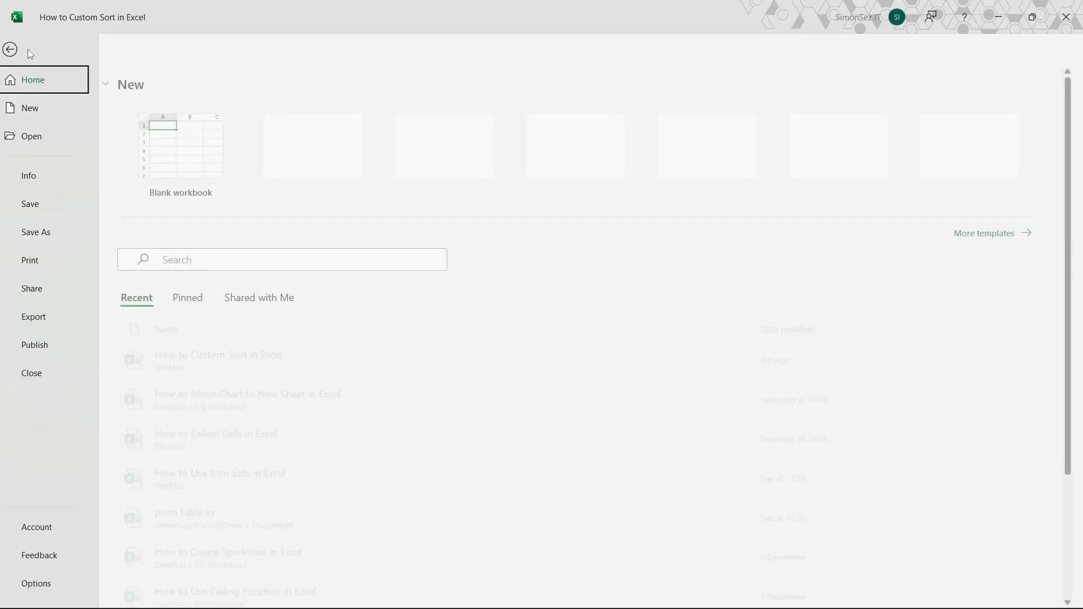
click(36, 583)
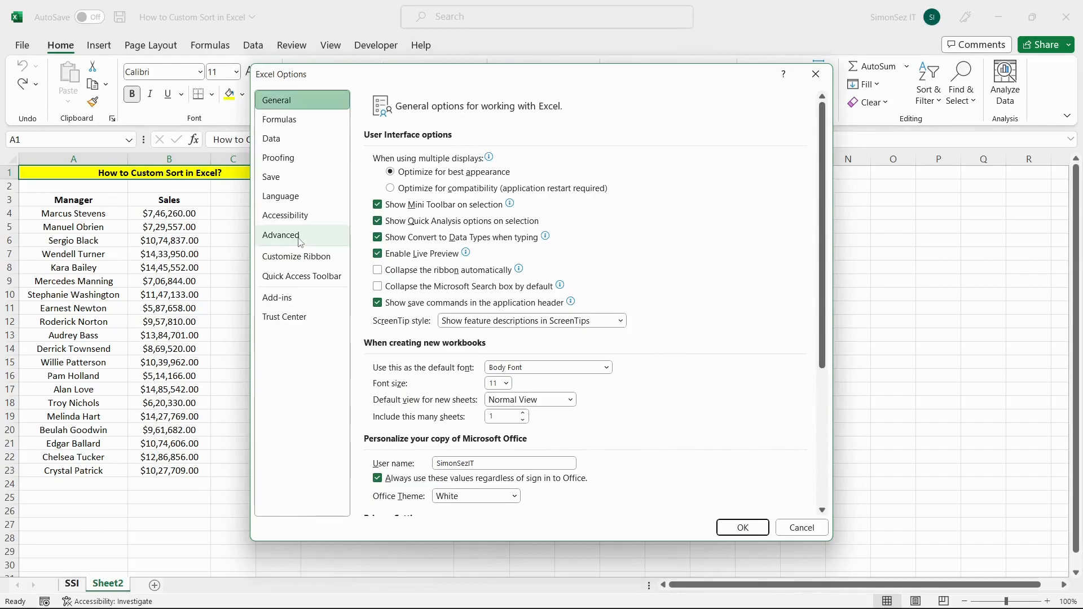
click(281, 235)
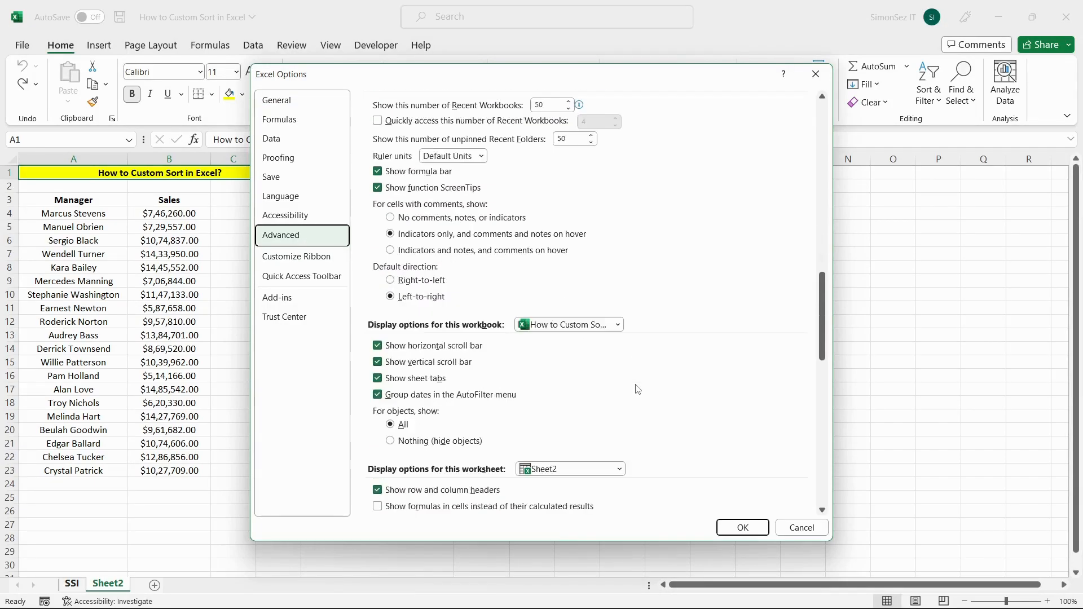
scroll(down, 3)
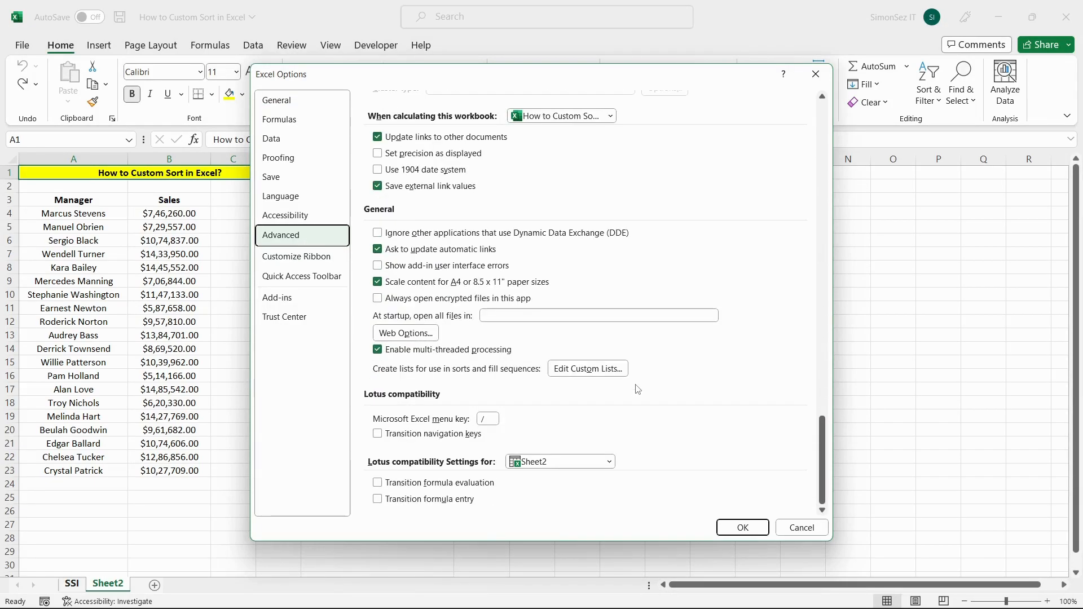
Bring up the Custom Lists editor and move its window into view.
click(587, 368)
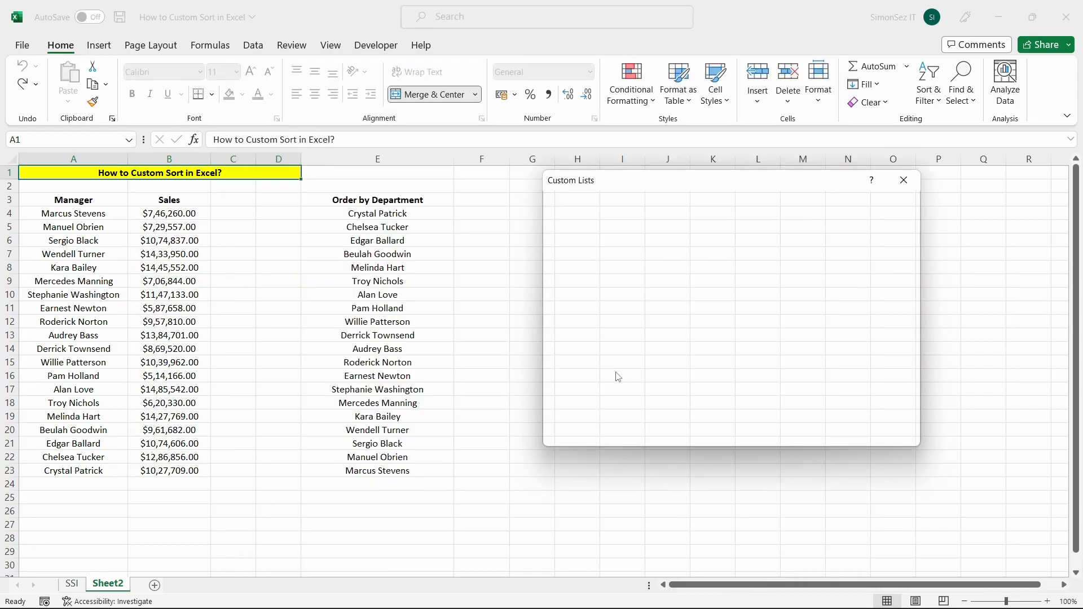
drag(570, 180, 527, 203)
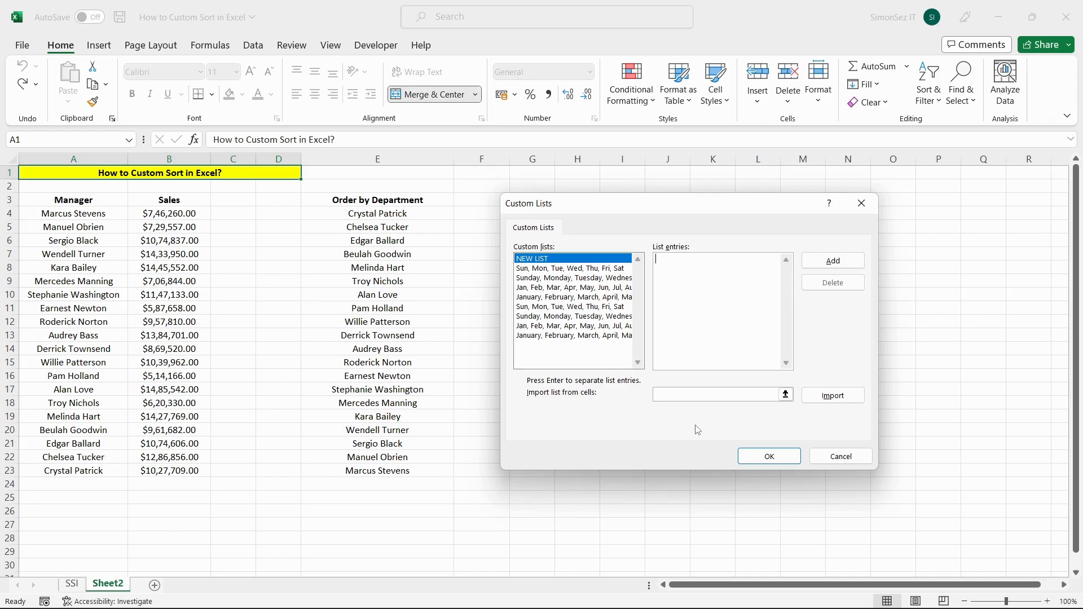
mouse_move(748, 430)
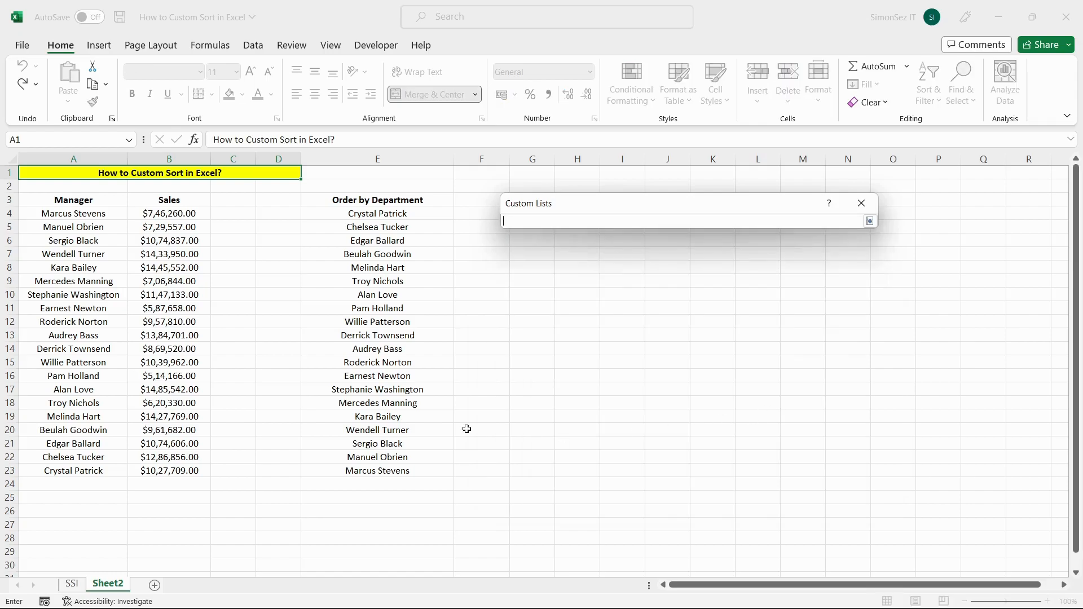
mouse_move(483, 380)
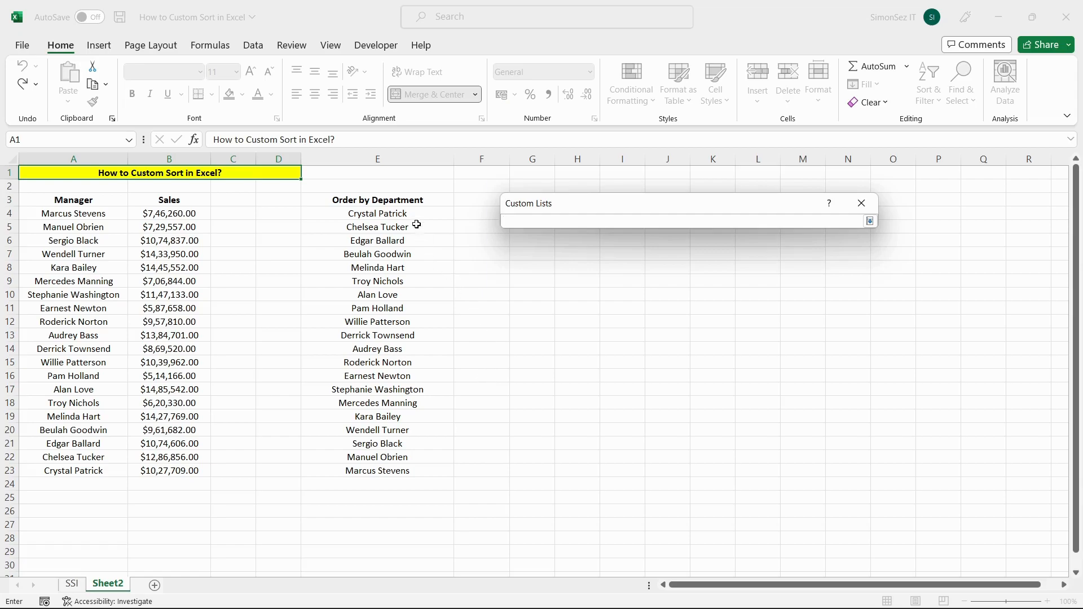
drag(376, 214, 377, 470)
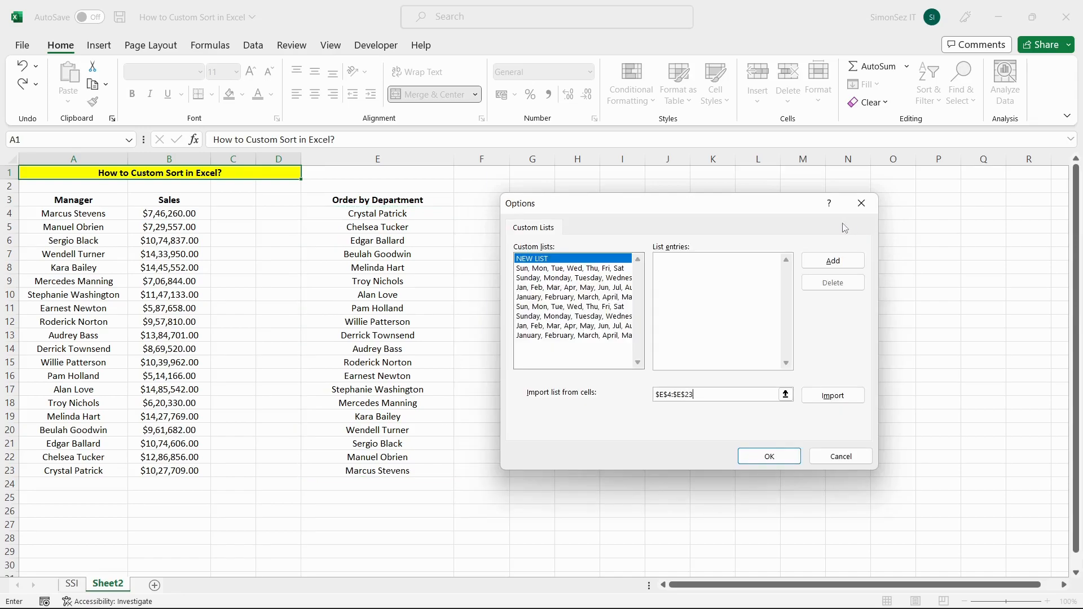
click(833, 395)
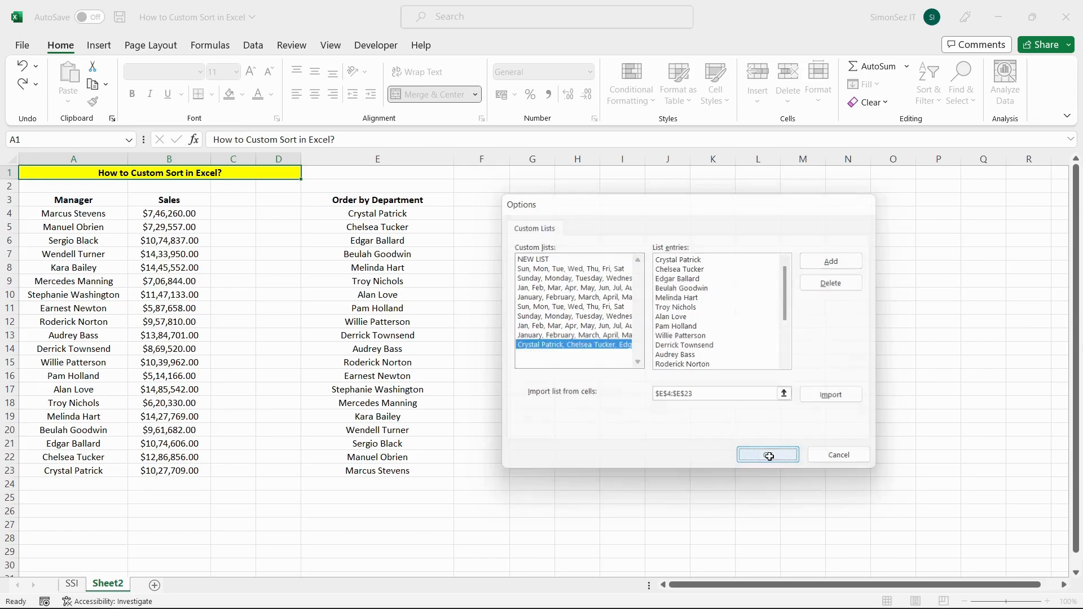
Confirm the new list and bring up the Sort dialog for the E4:E23 names.
click(767, 454)
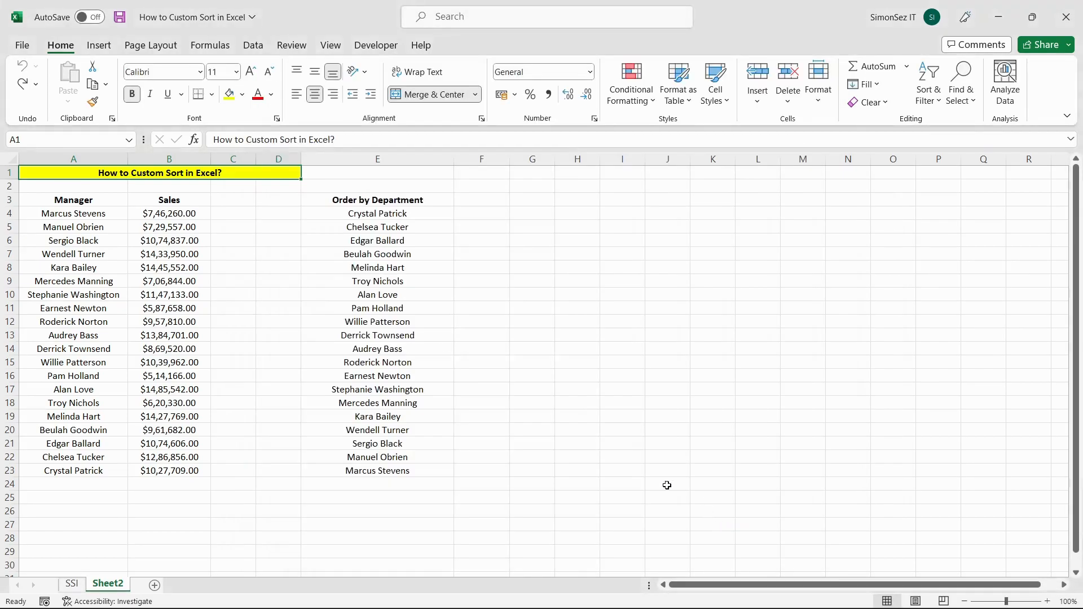
mouse_move(453, 248)
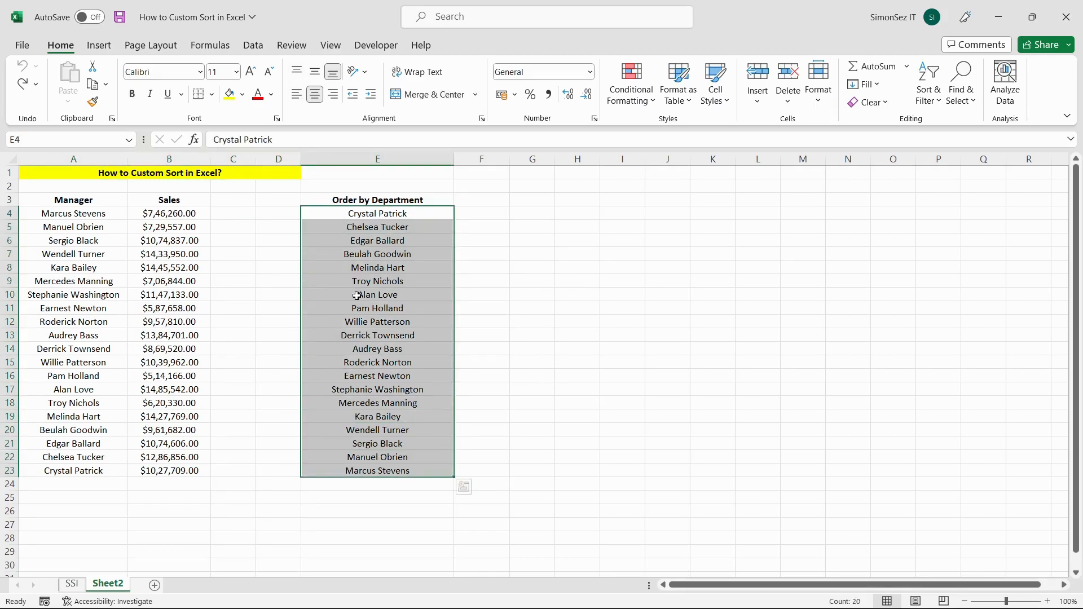
click(568, 78)
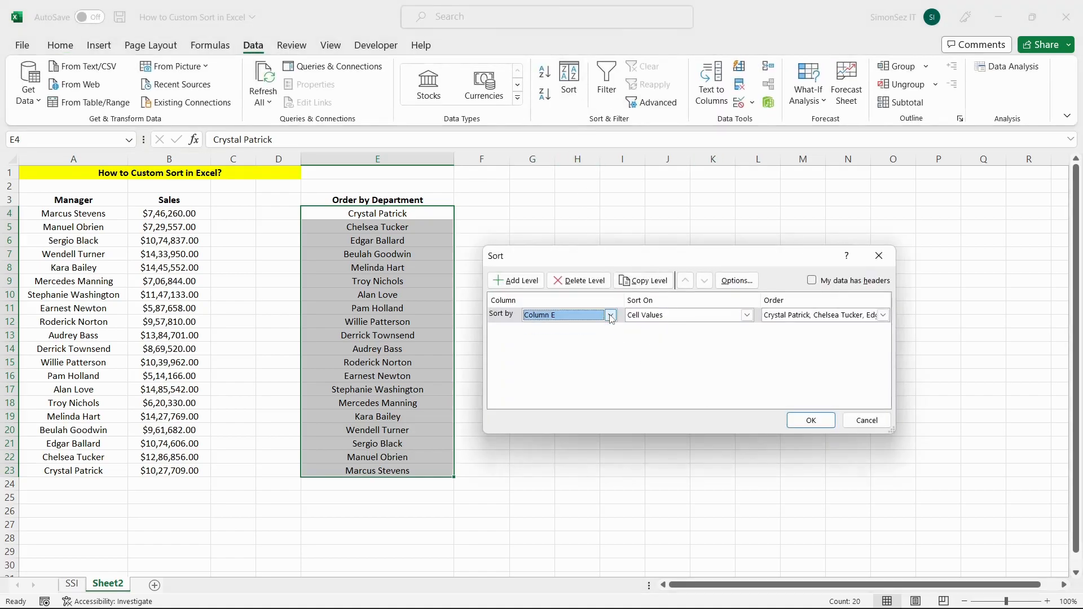
Keep sorting column E on Cell Values and choose Custom List… as the order.
click(747, 314)
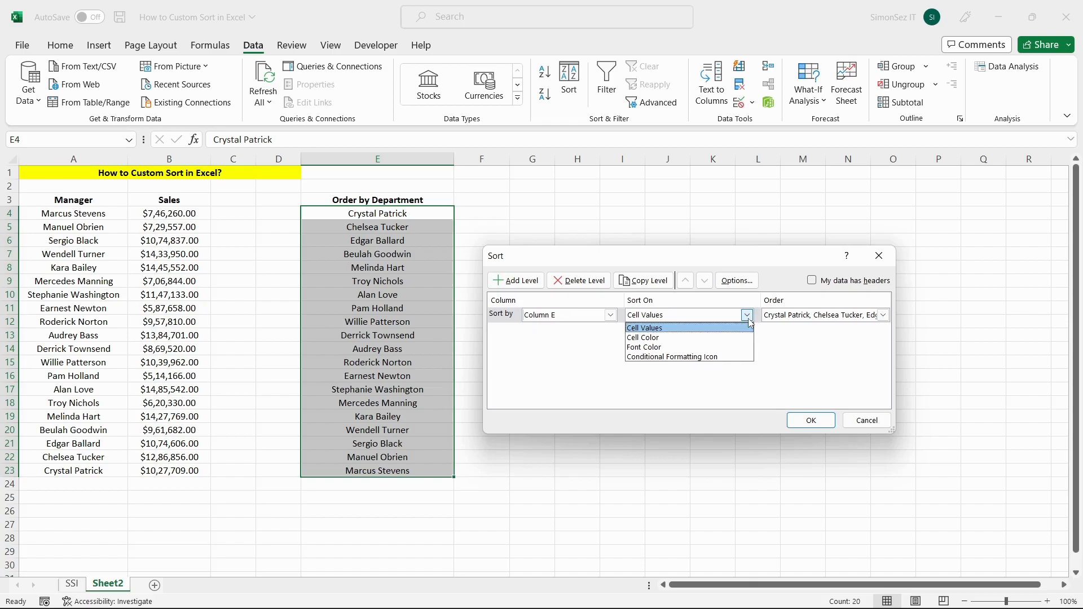
click(644, 327)
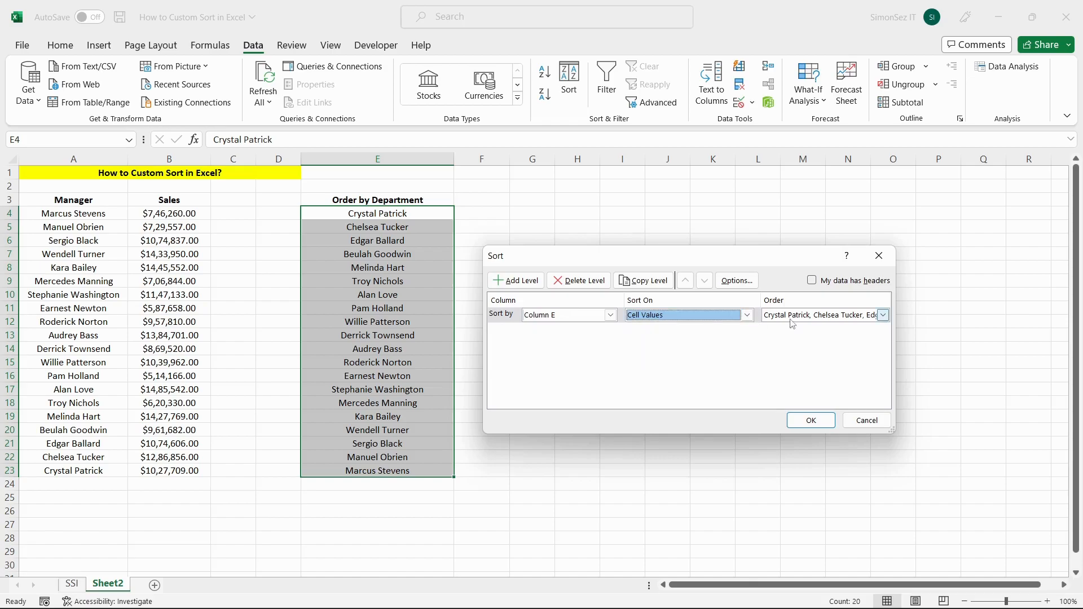
click(883, 315)
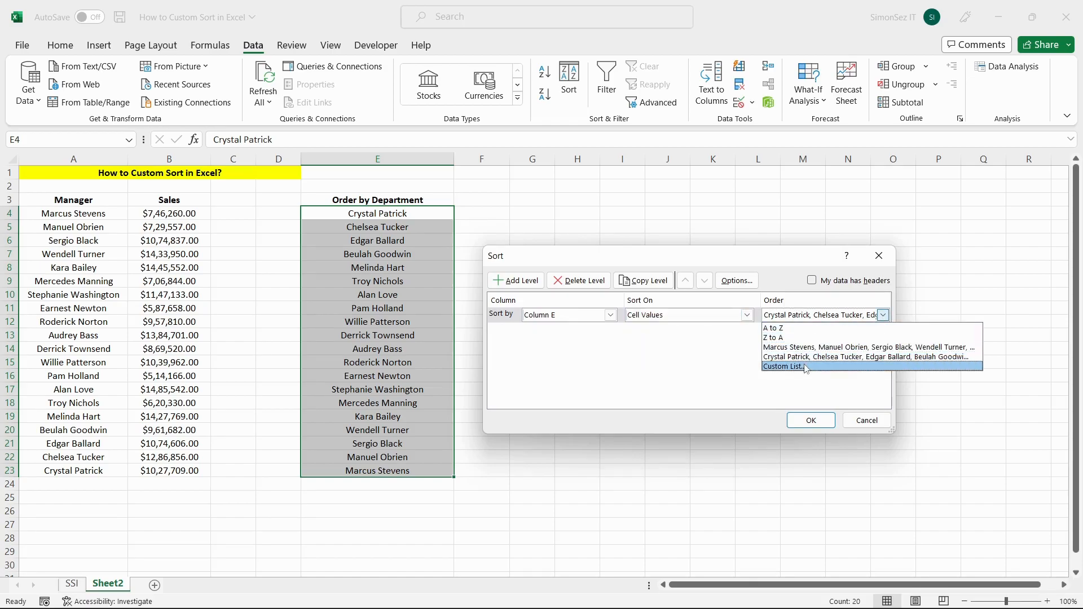
click(783, 366)
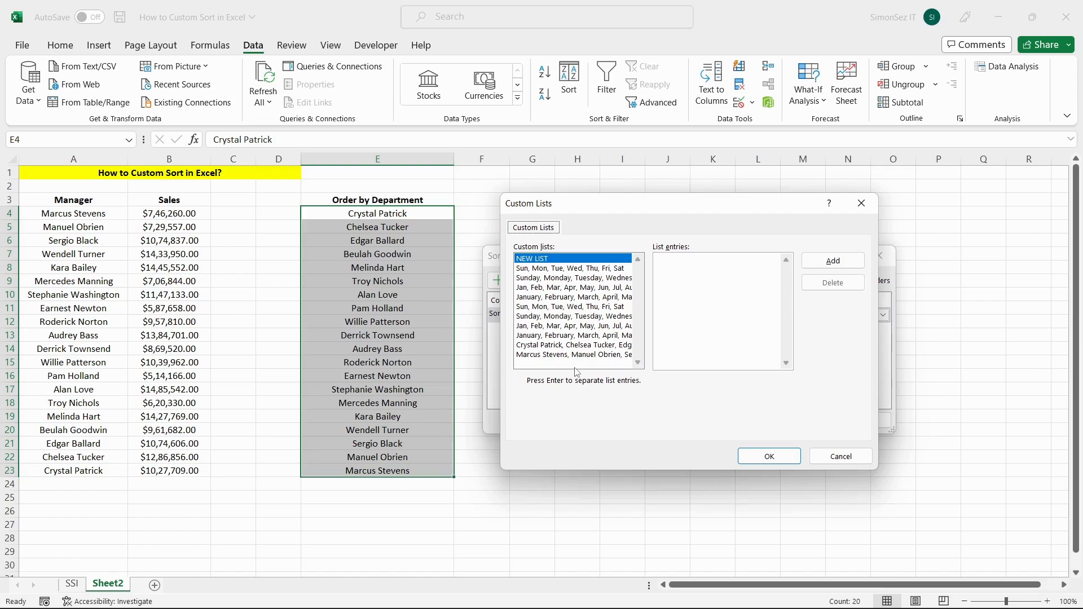
mouse_move(577, 369)
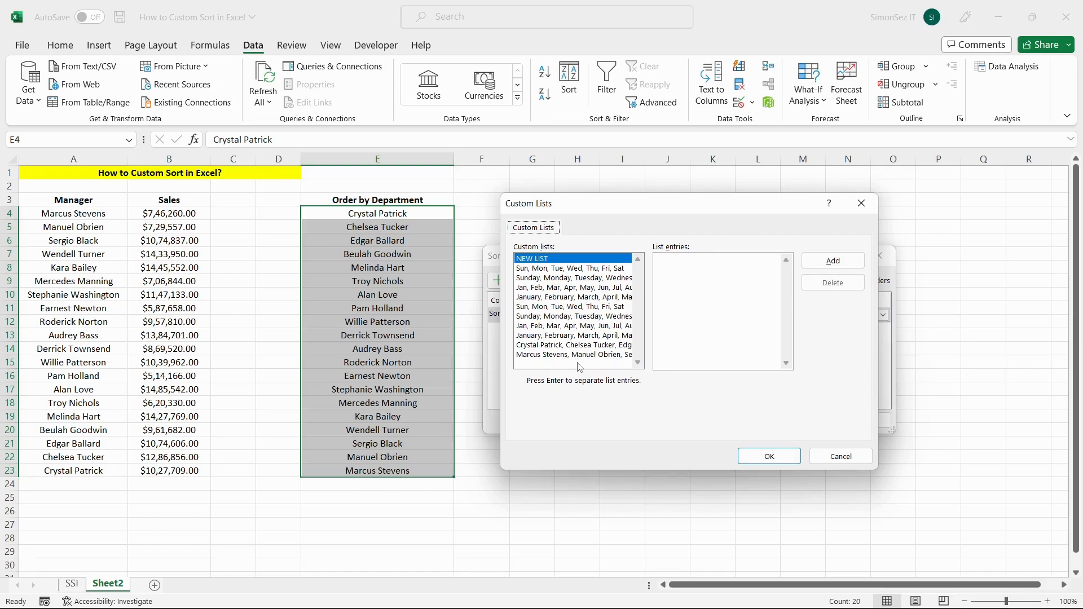
click(574, 354)
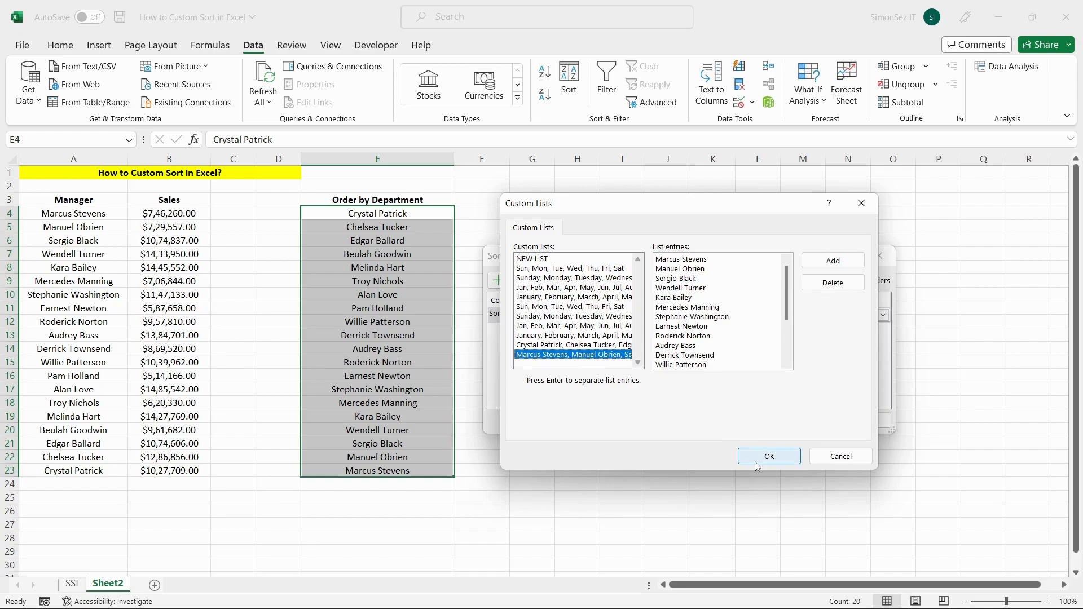
click(769, 455)
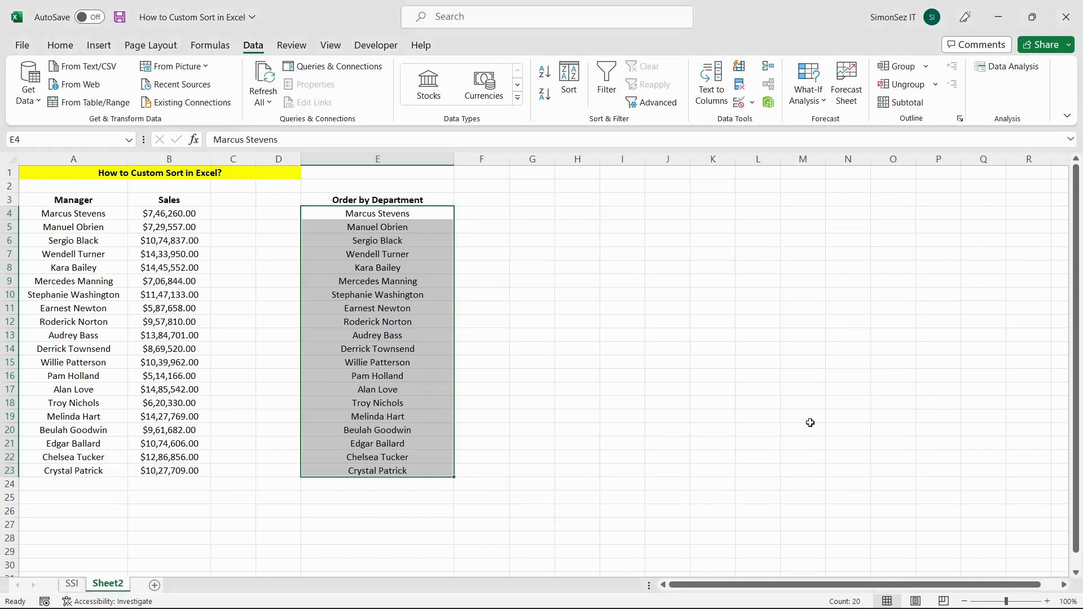